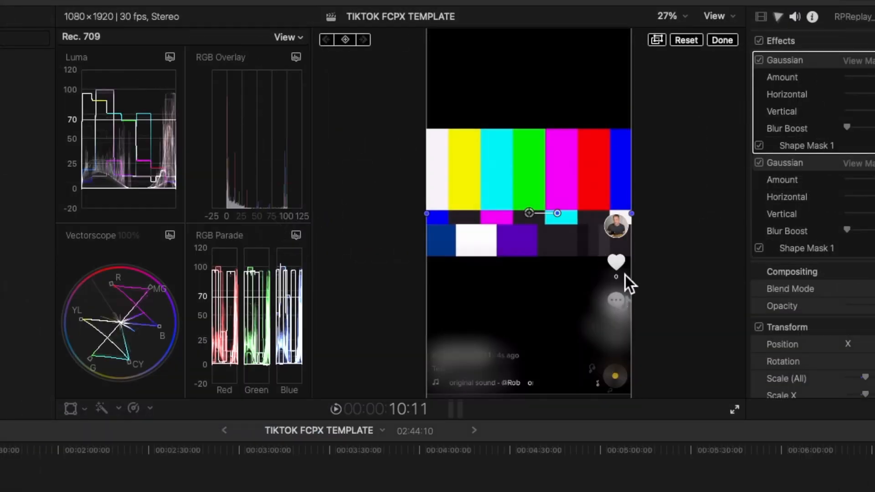
pyautogui.moveTo(613, 391)
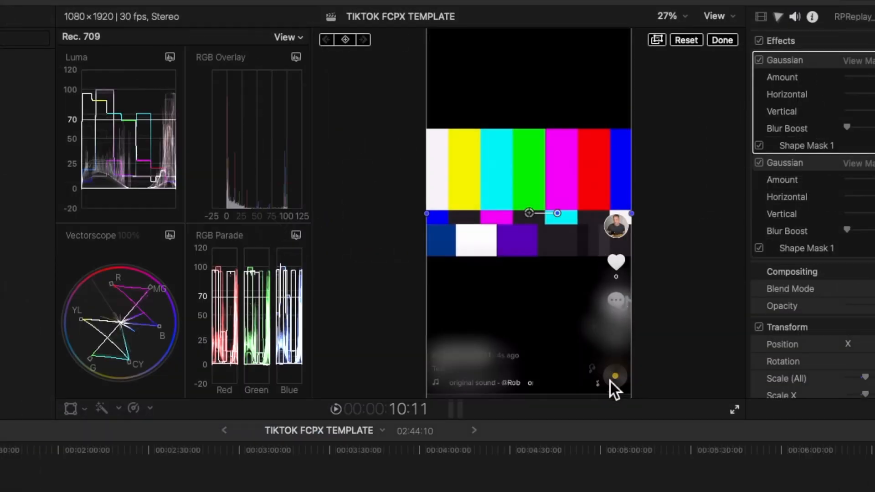
pyautogui.moveTo(514, 389)
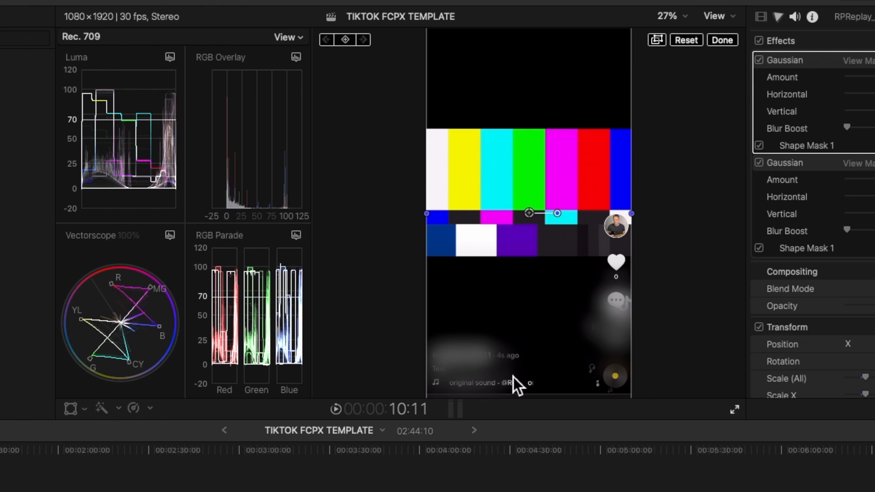
pyautogui.moveTo(671, 399)
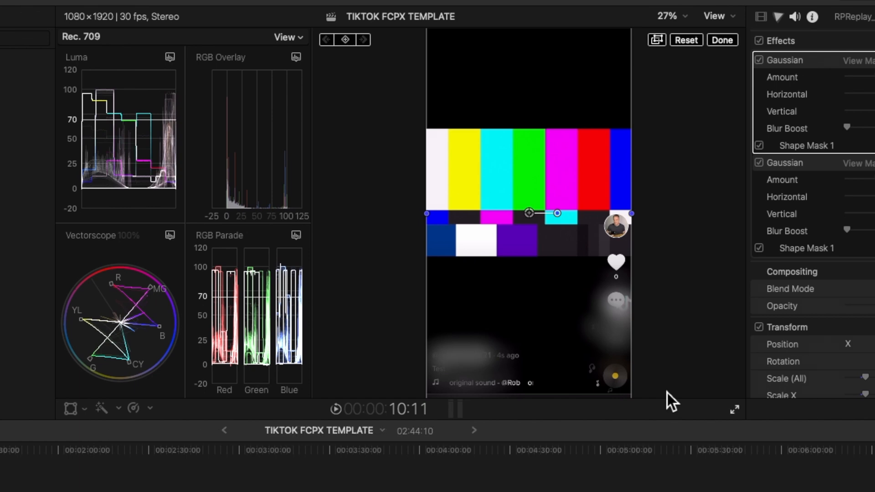
pyautogui.moveTo(623, 325)
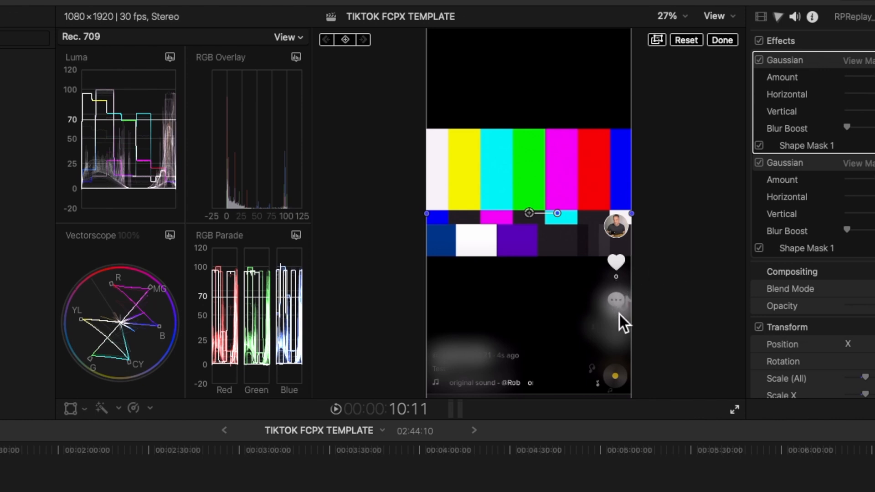
pyautogui.moveTo(701, 305)
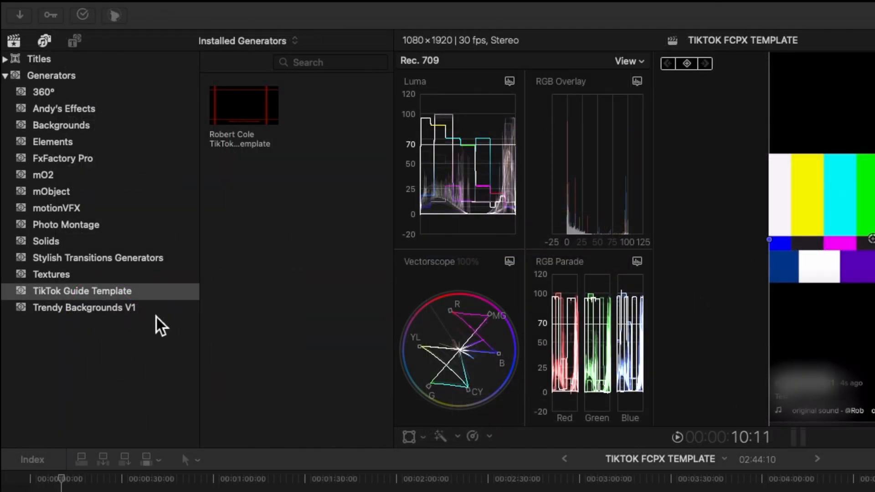
pyautogui.moveTo(195, 326)
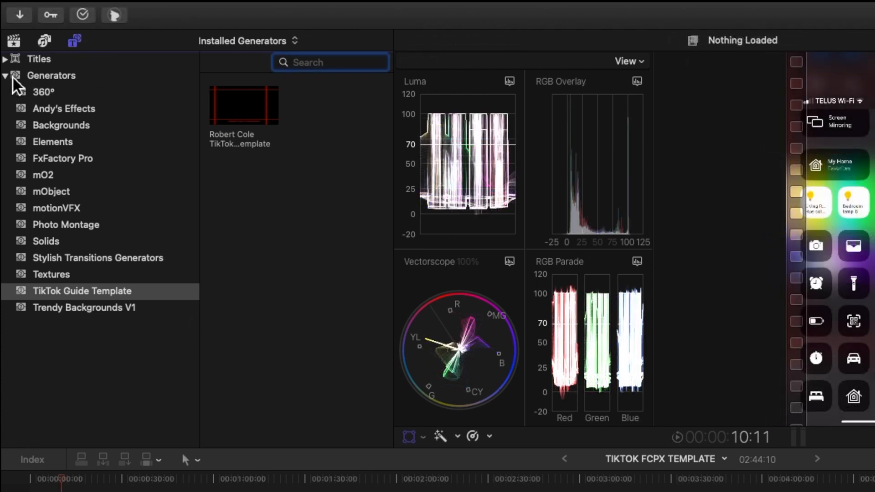
pyautogui.moveTo(116, 237)
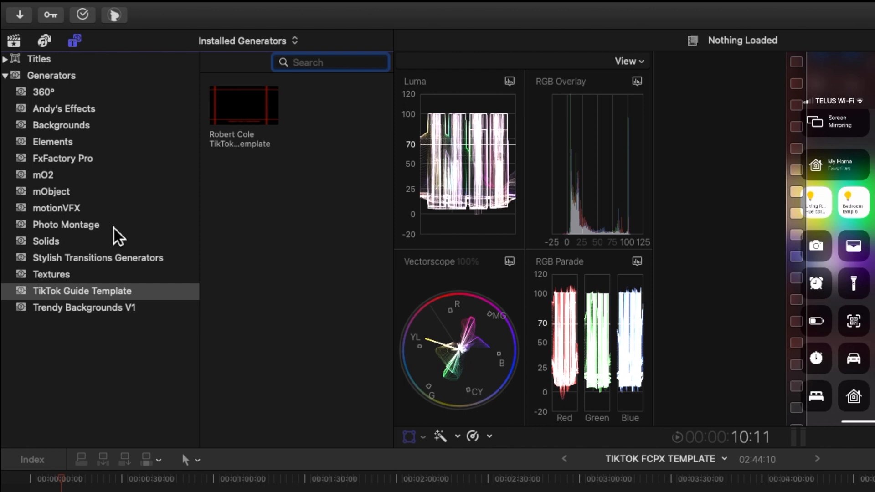
pyautogui.moveTo(115, 229)
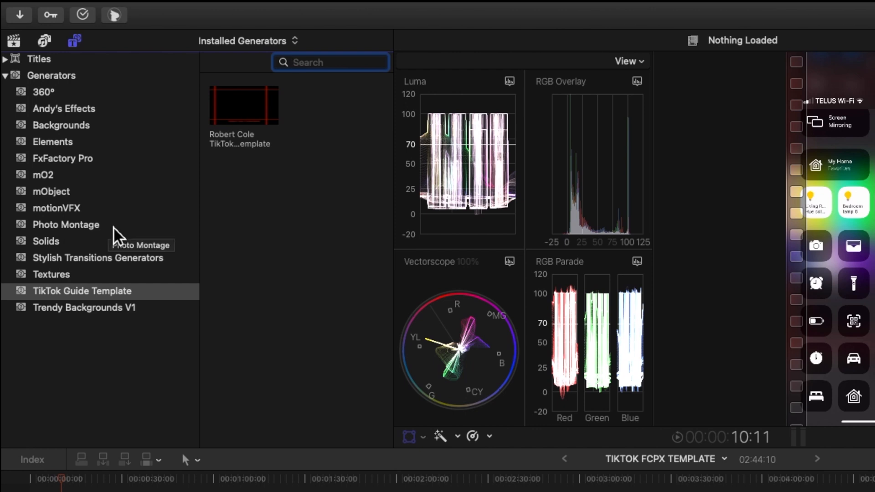
pyautogui.moveTo(151, 309)
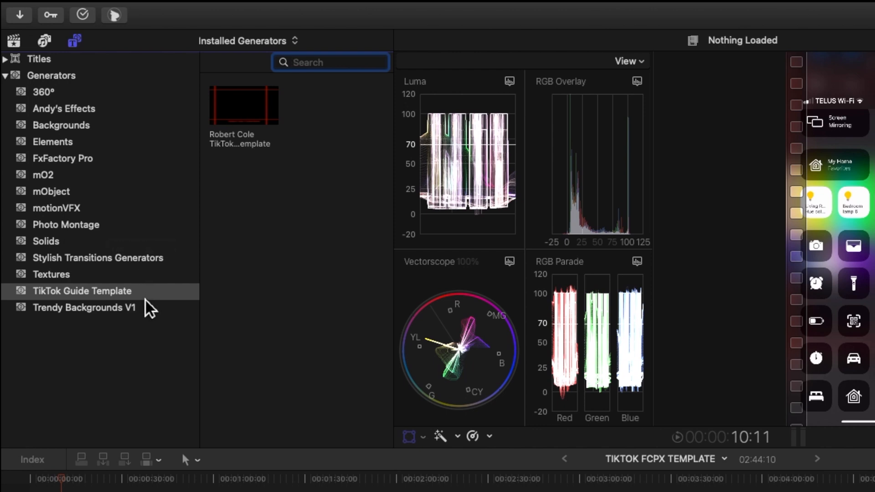
pyautogui.moveTo(252, 136)
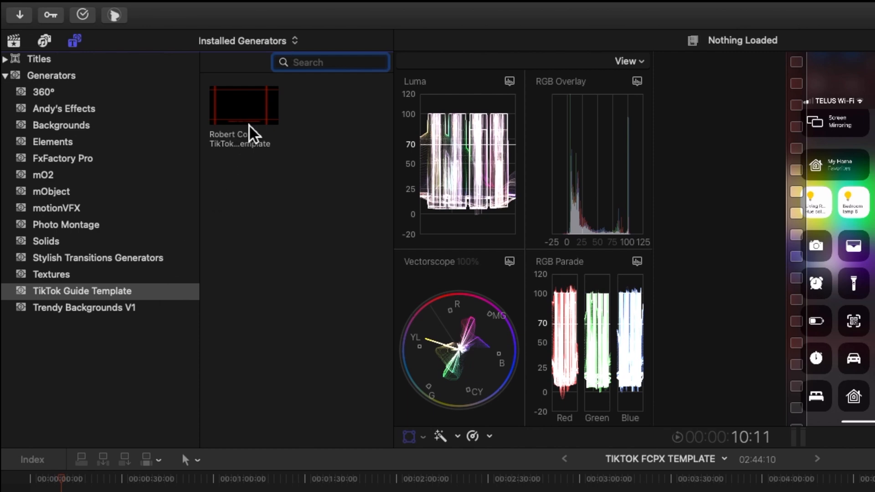
# Connect the TikTok guide generator above the vertical clip so red safe-zone lines frame it
pyautogui.click(243, 105)
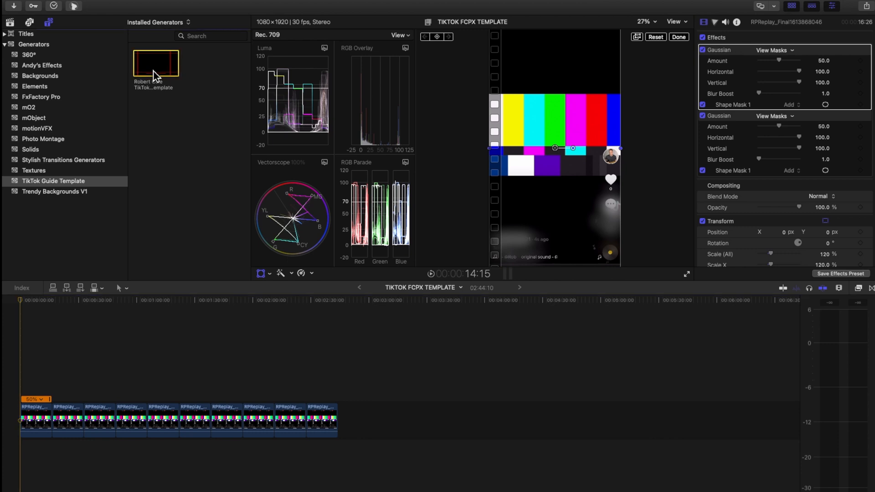
pyautogui.press('q')
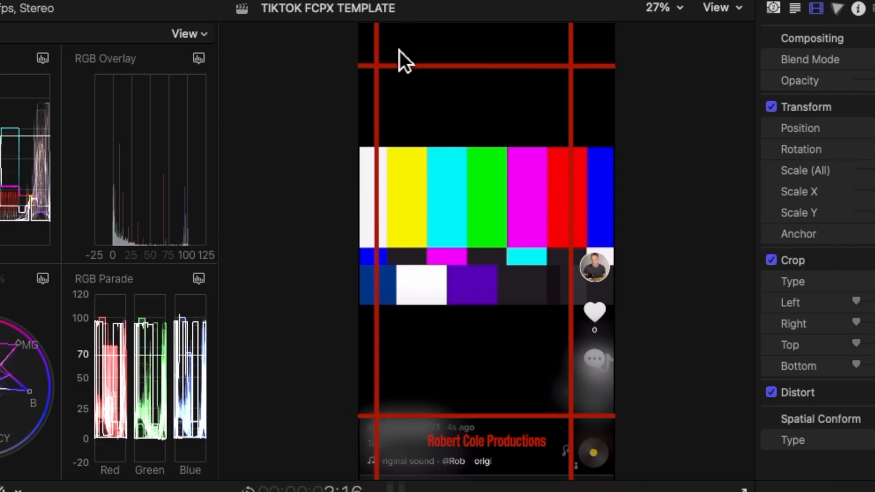
pyautogui.moveTo(528, 58)
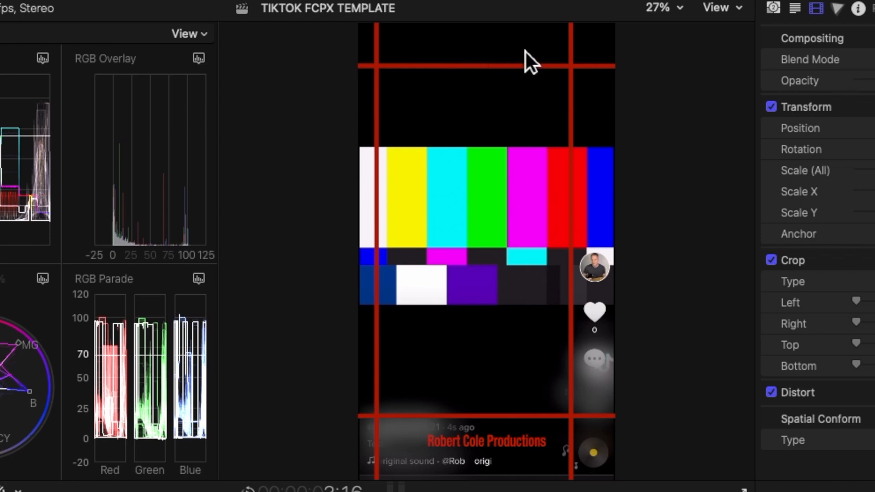
pyautogui.moveTo(500, 257)
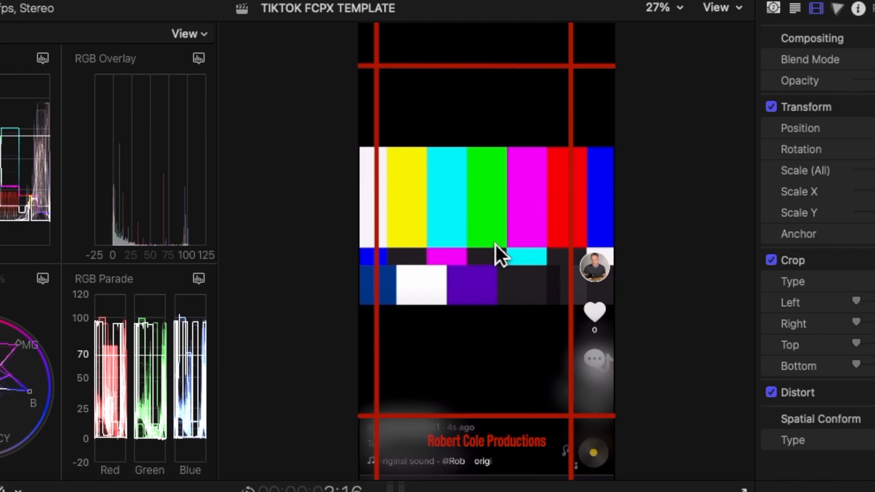
pyautogui.moveTo(569, 156)
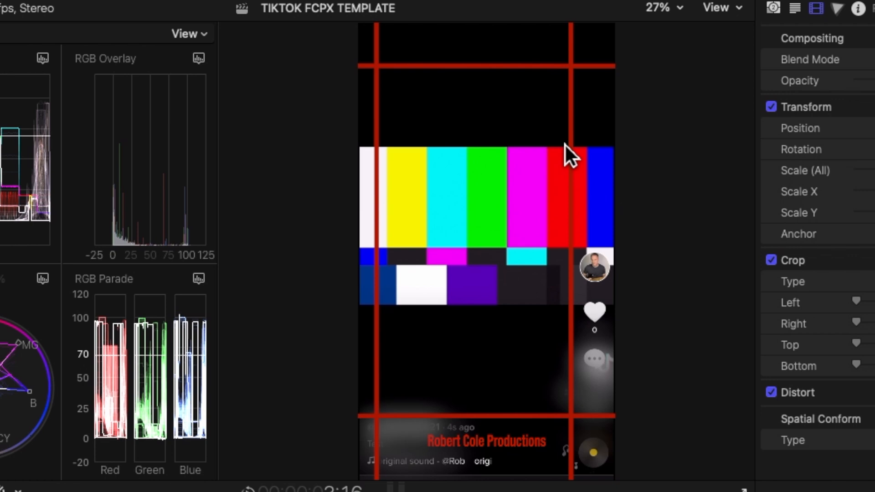
pyautogui.moveTo(617, 150)
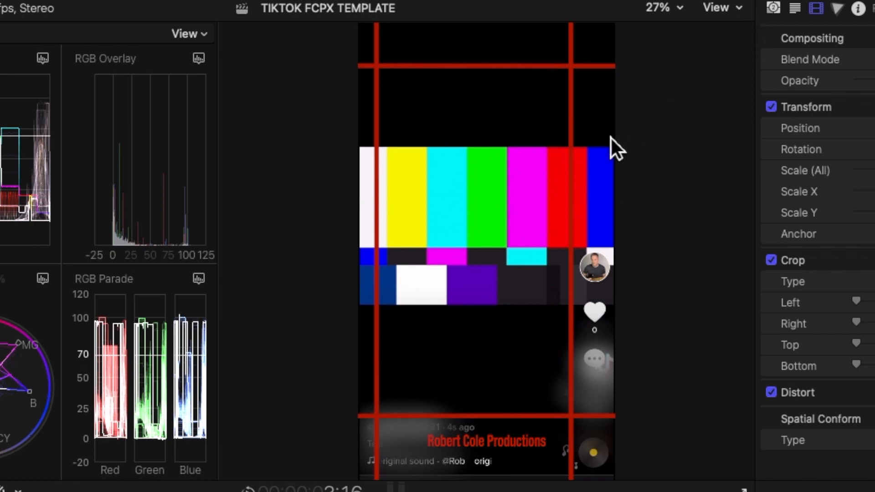
pyautogui.moveTo(756, 115)
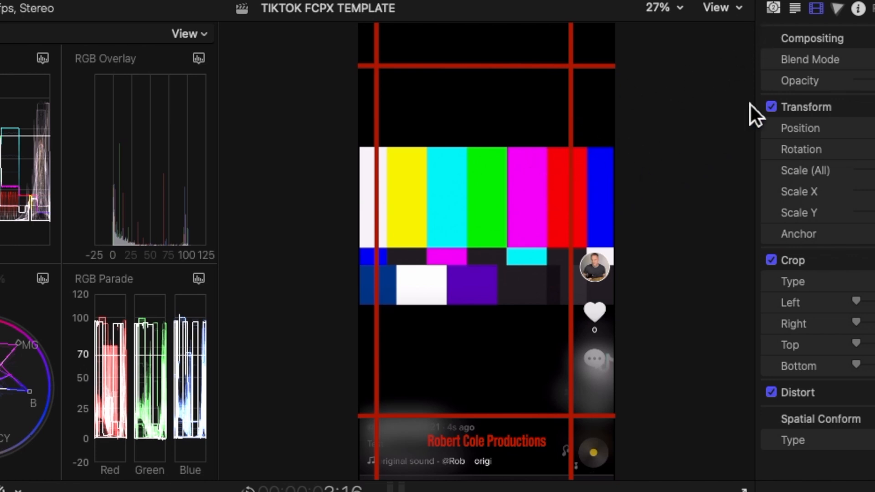
pyautogui.moveTo(787, 29)
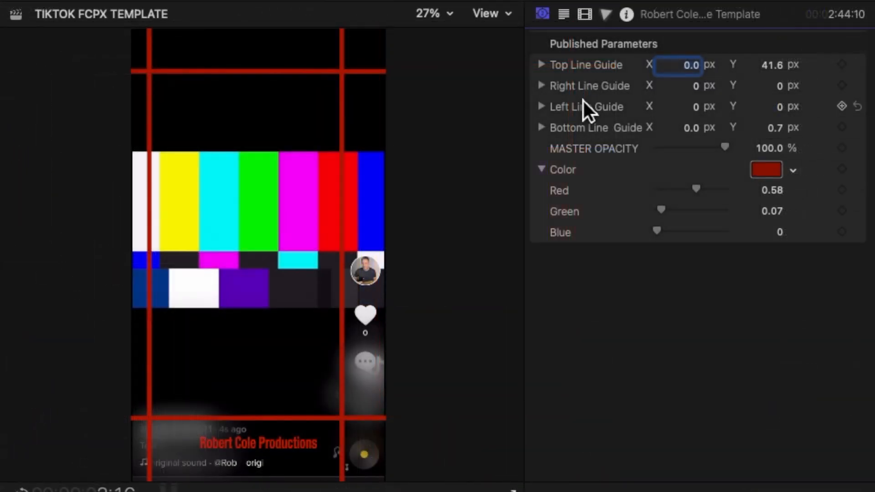
pyautogui.moveTo(658, 76)
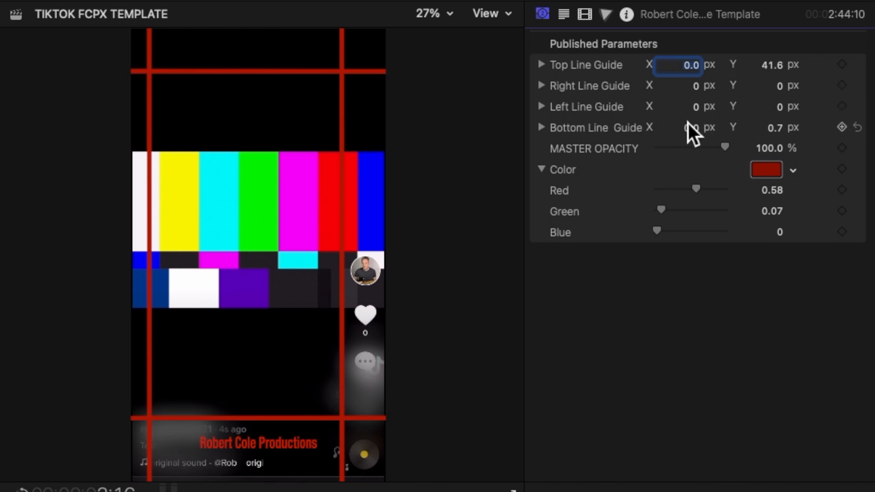
pyautogui.moveTo(689, 127)
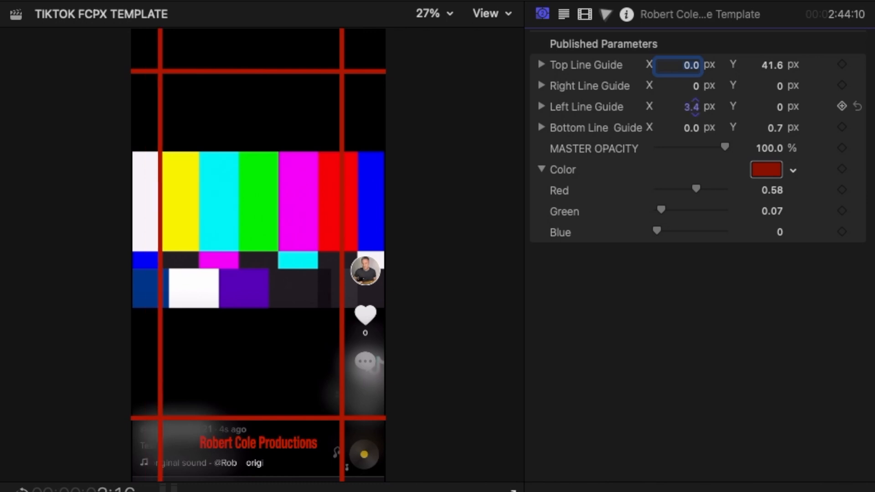
# Commit the Left Line Guide X offset of 3.4 px in Published Parameters
pyautogui.click(693, 107)
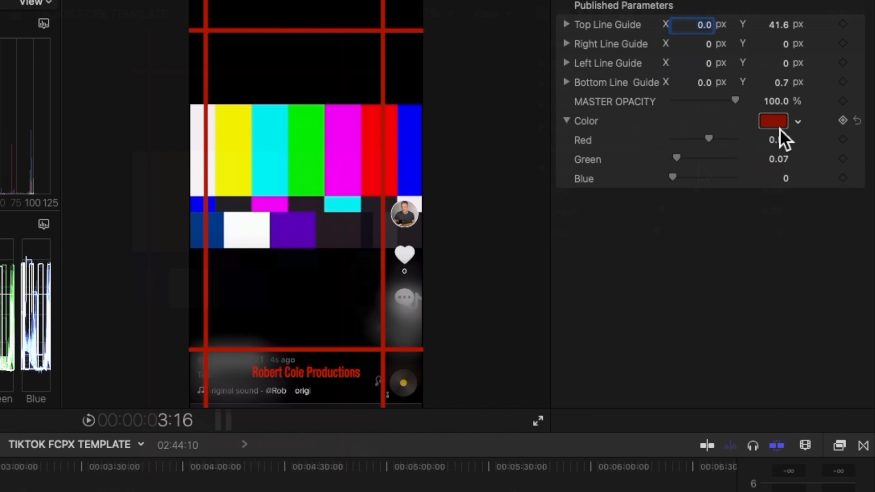
pyautogui.click(774, 121)
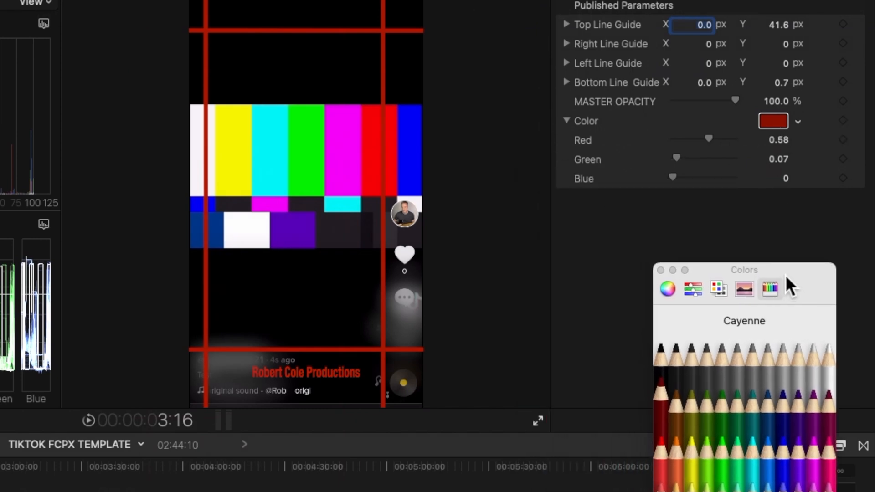
pyautogui.click(828, 349)
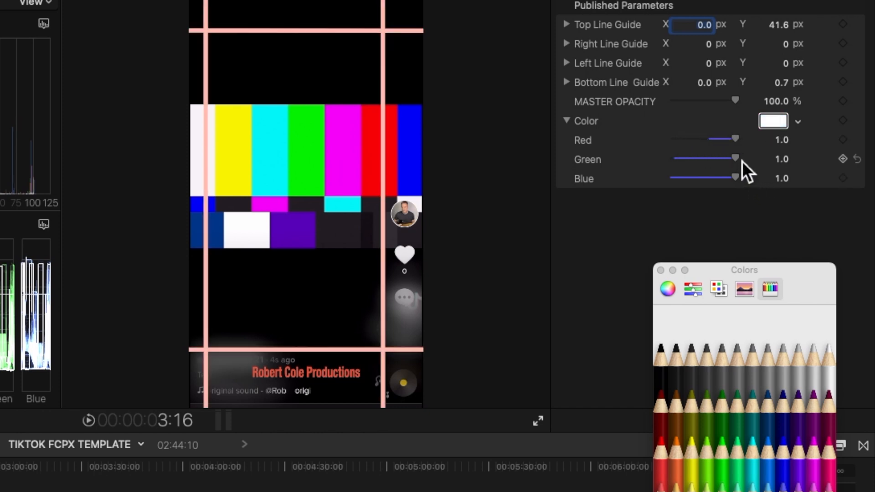
pyautogui.moveTo(742, 167)
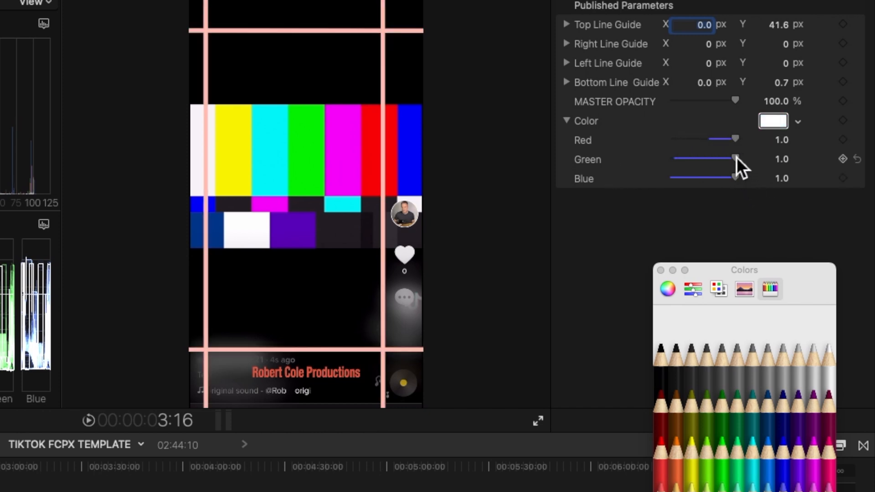
pyautogui.moveTo(759, 179)
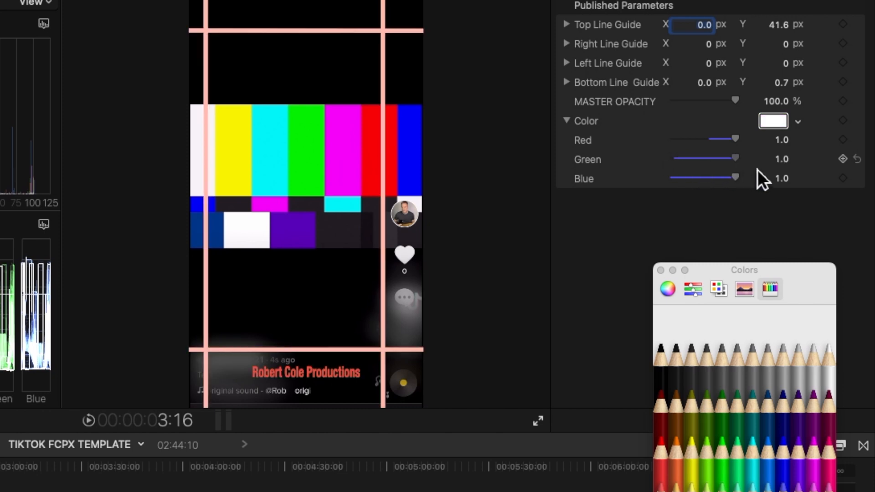
pyautogui.moveTo(773, 215)
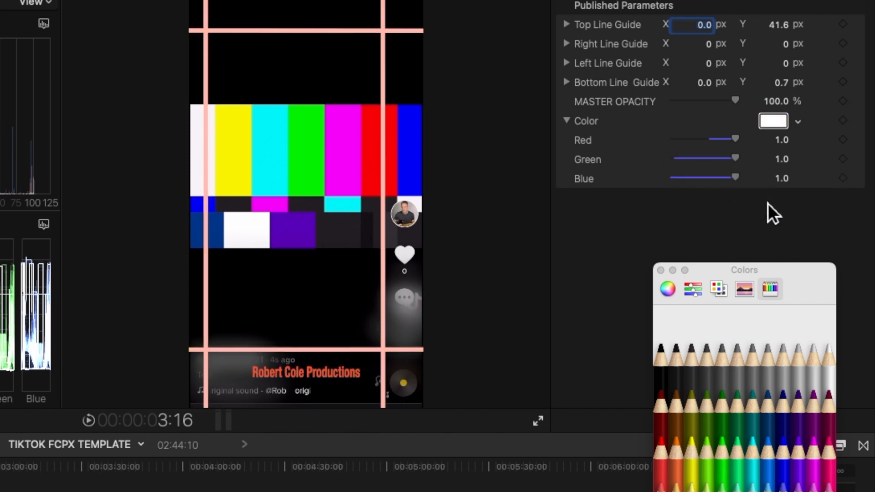
pyautogui.moveTo(673, 279)
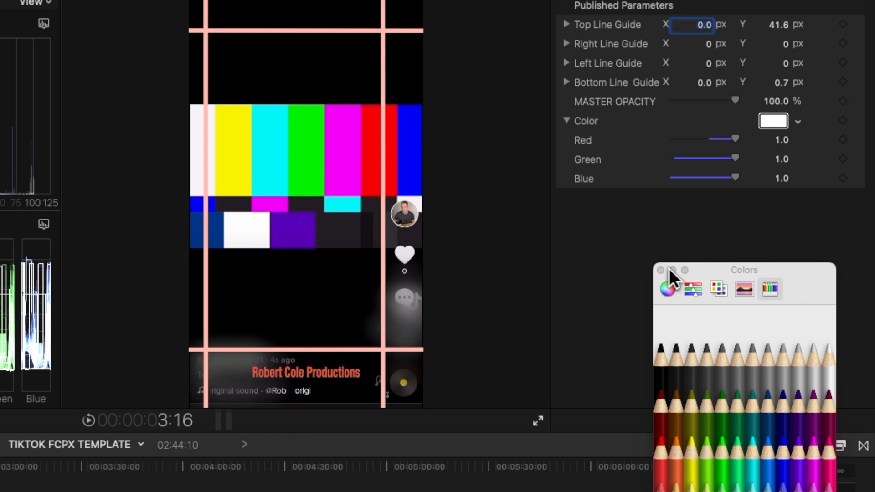
pyautogui.click(661, 384)
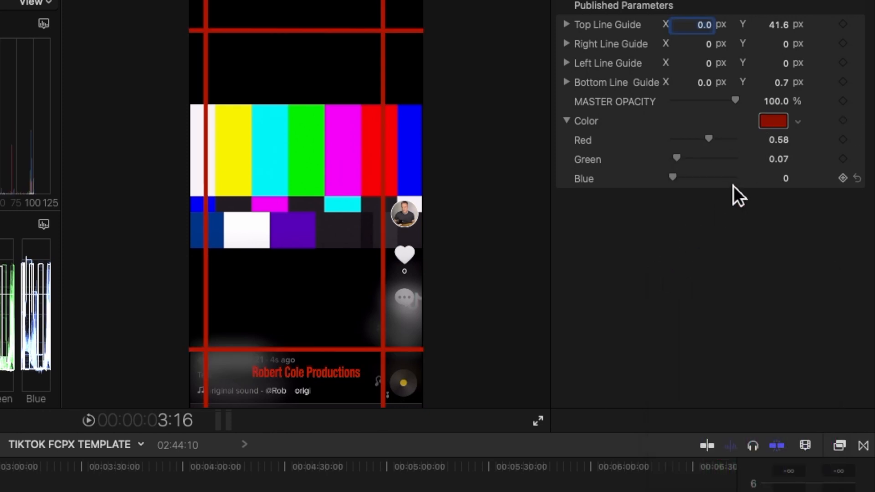
pyautogui.moveTo(714, 202)
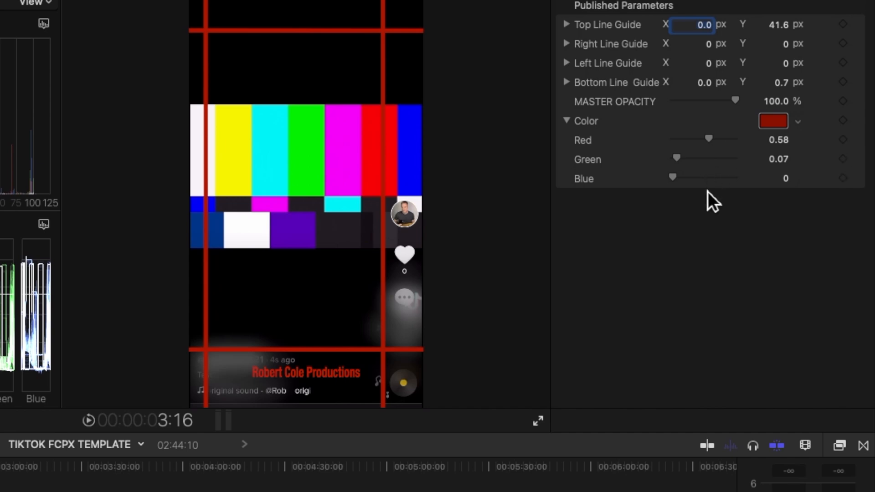
pyautogui.moveTo(781, 229)
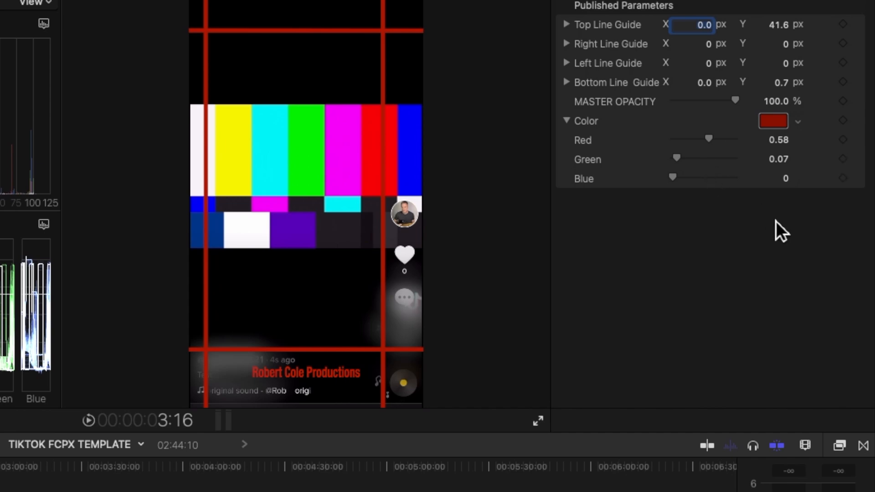
pyautogui.press('v')
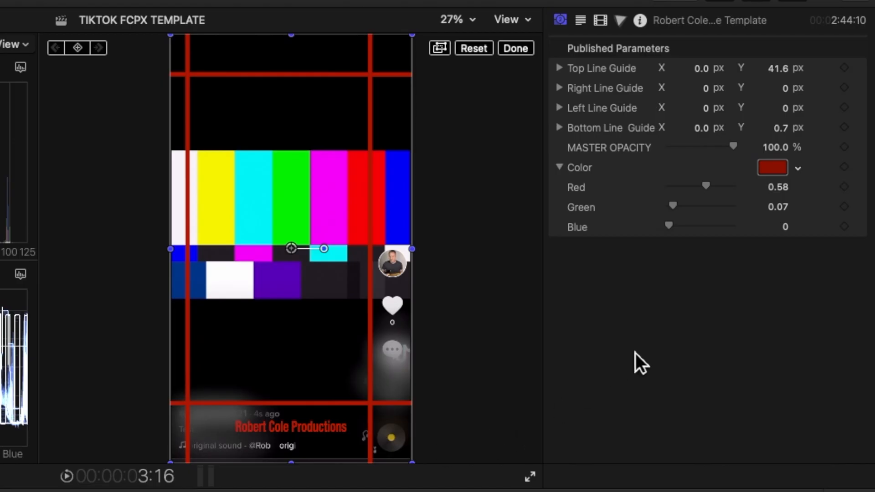
pyautogui.moveTo(732, 168)
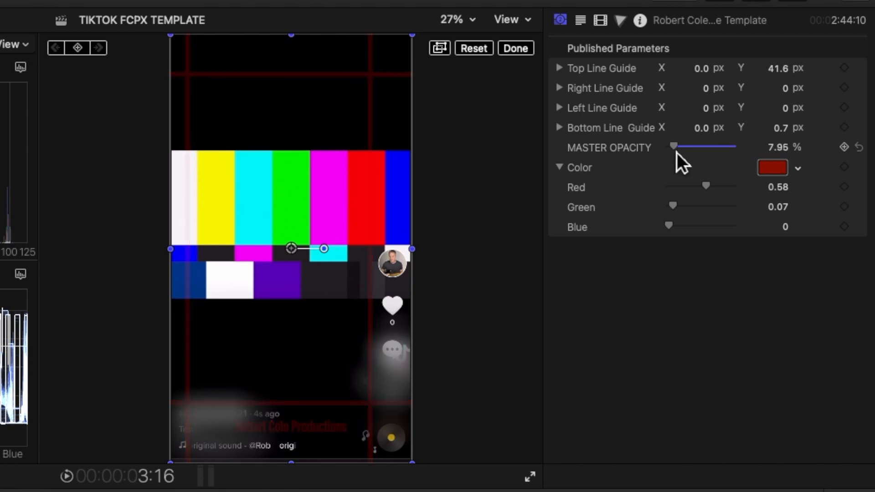
pyautogui.moveTo(739, 156)
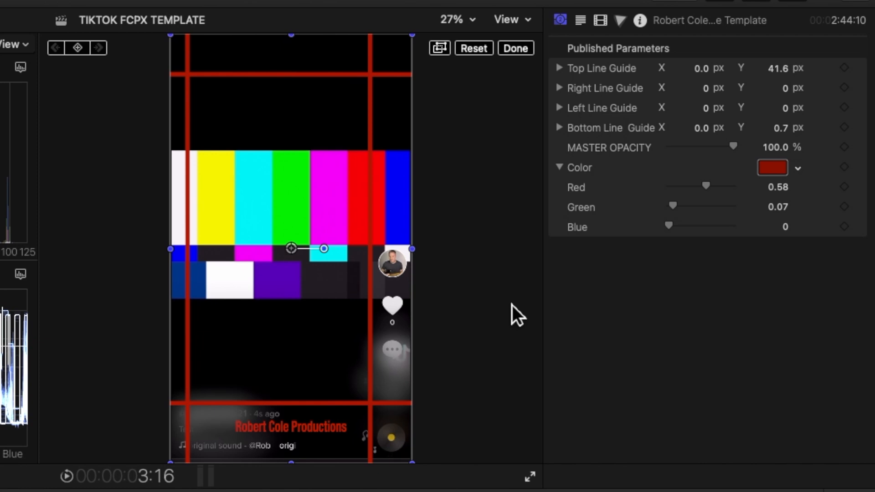
pyautogui.moveTo(726, 171)
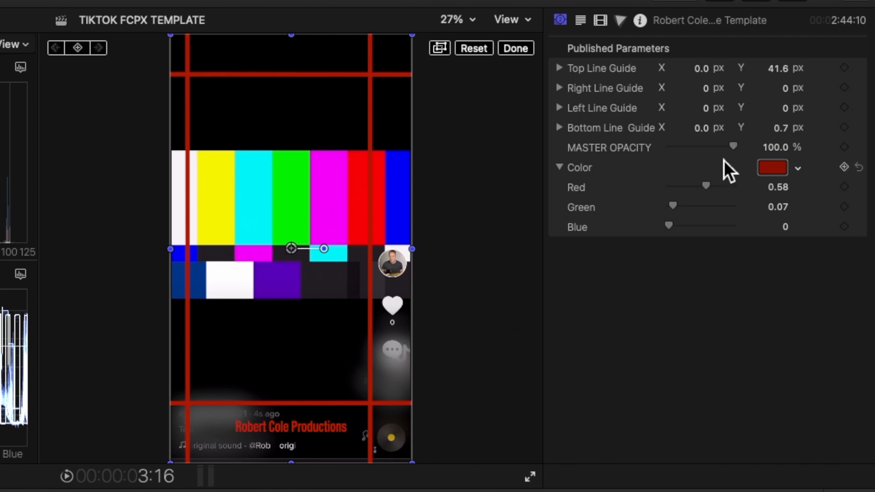
pyautogui.moveTo(645, 148)
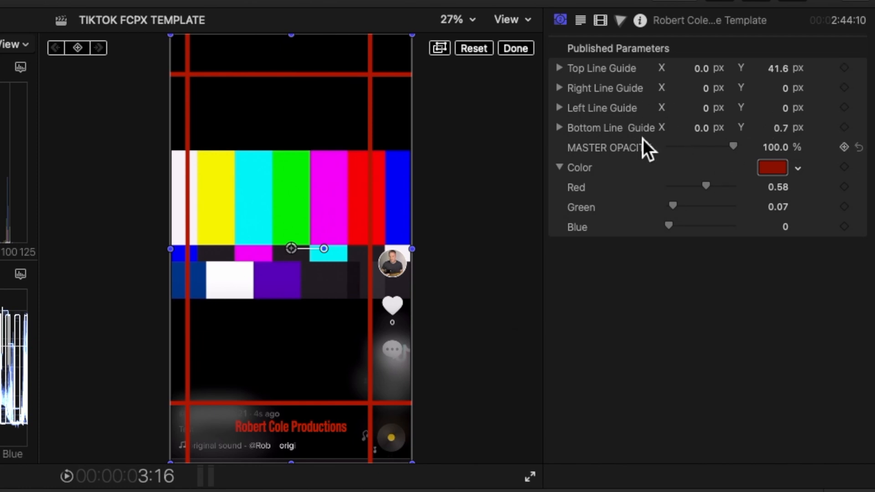
pyautogui.moveTo(625, 251)
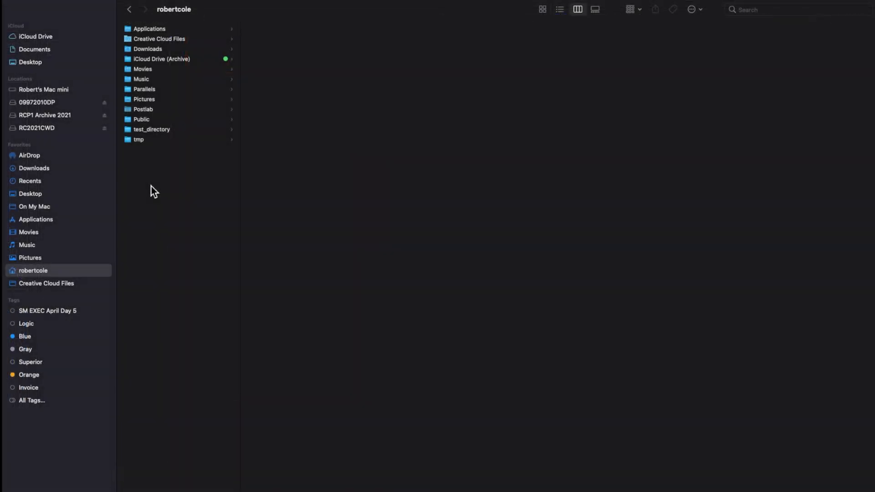
pyautogui.moveTo(155, 77)
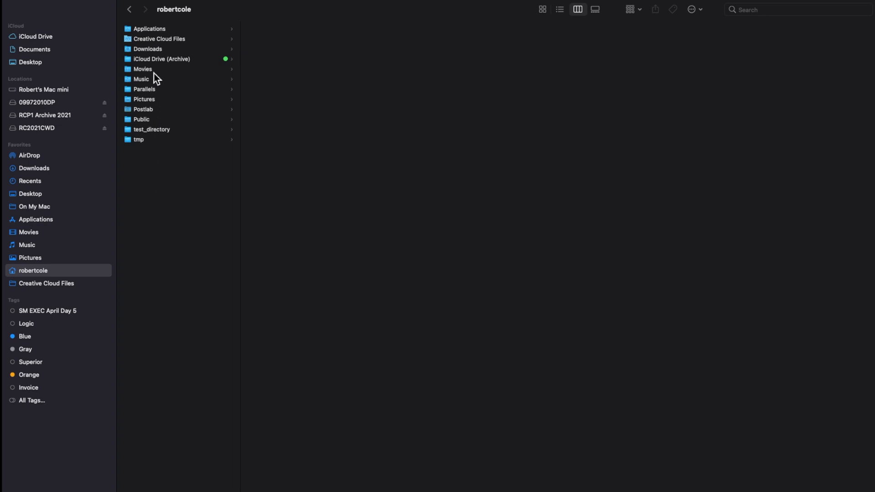
# Drill from Movies into Motion Templates and then Generators to list the generator folders
pyautogui.click(142, 69)
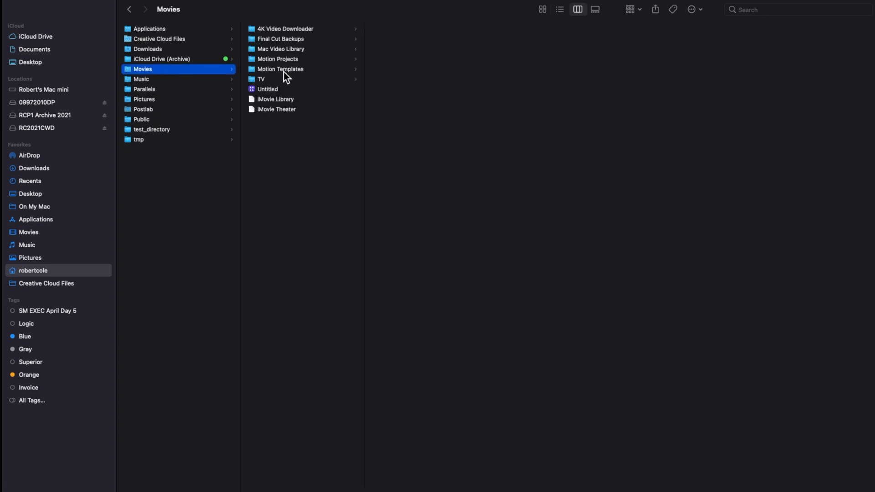
pyautogui.click(280, 68)
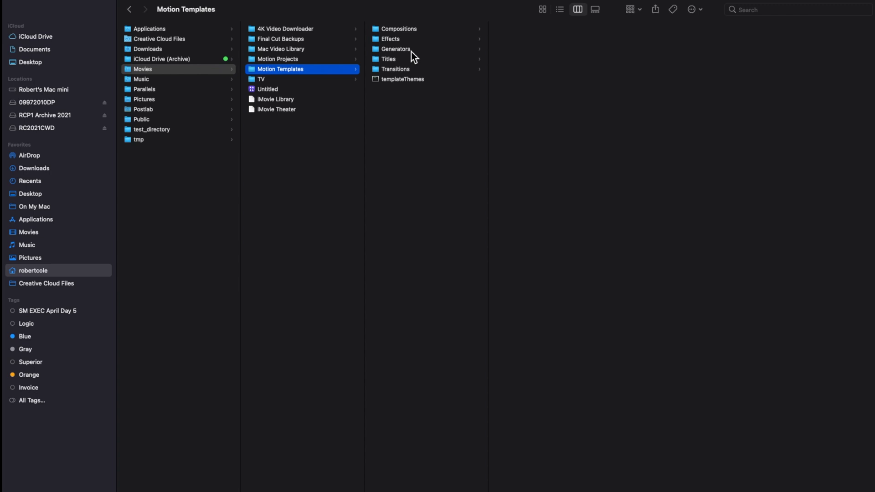
pyautogui.click(395, 49)
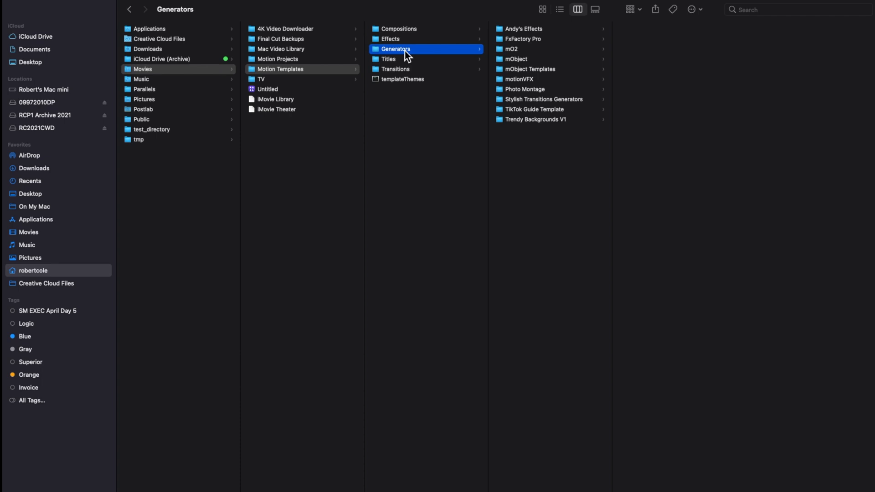
pyautogui.moveTo(294, 87)
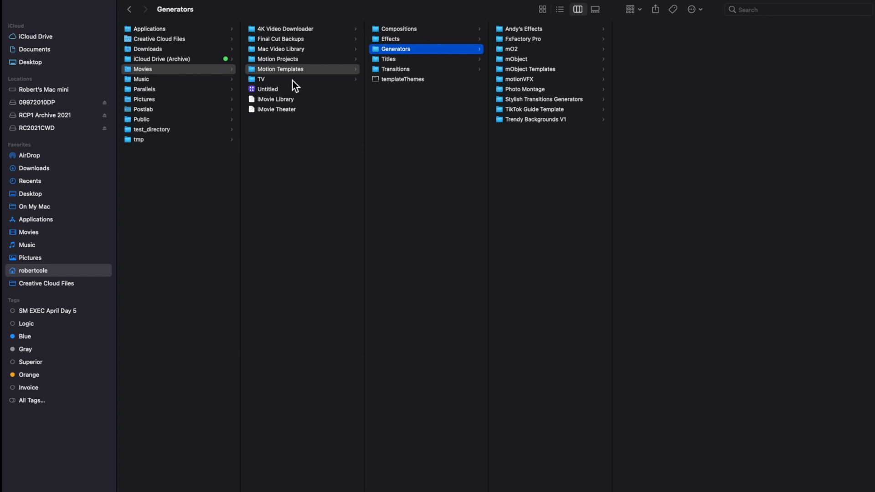
pyautogui.moveTo(419, 58)
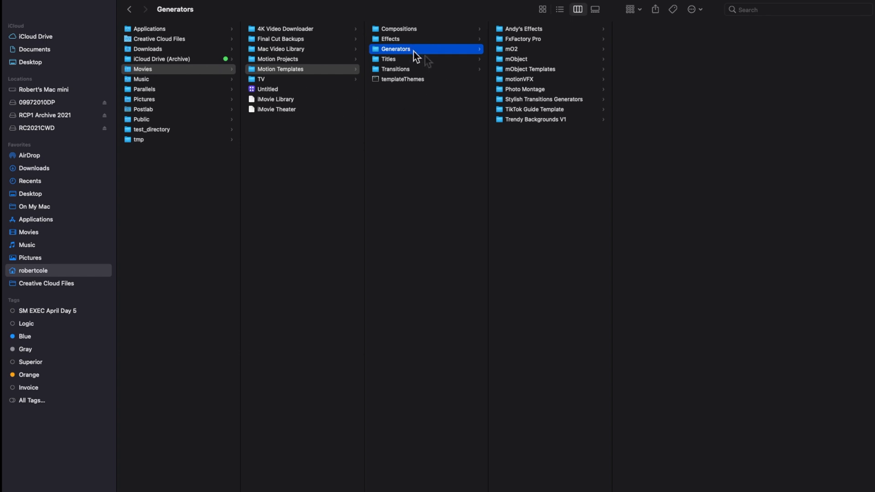
pyautogui.moveTo(549, 123)
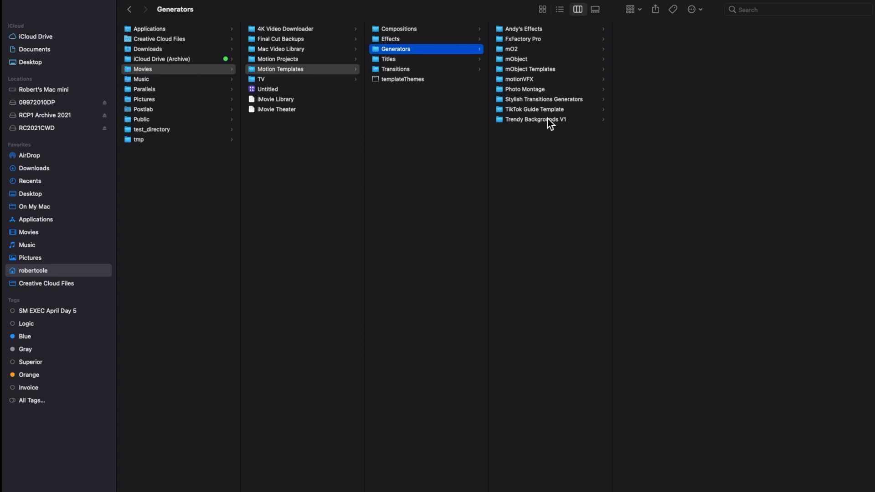
pyautogui.moveTo(562, 124)
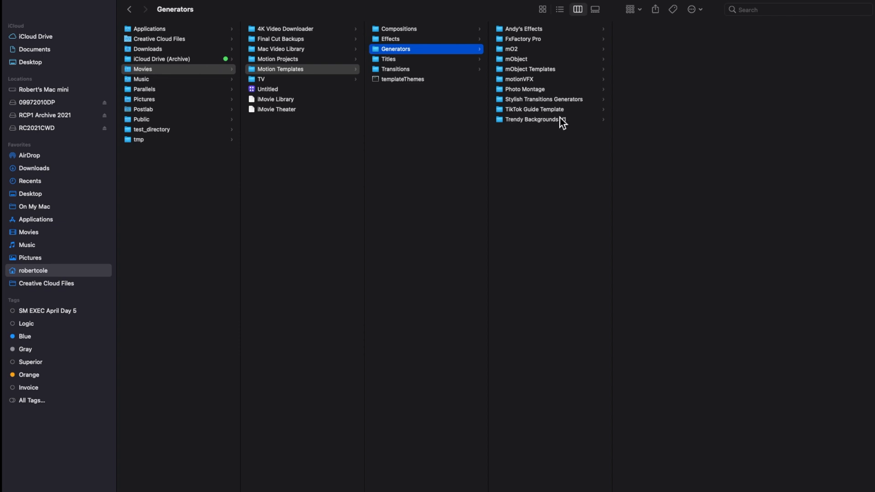
pyautogui.moveTo(560, 123)
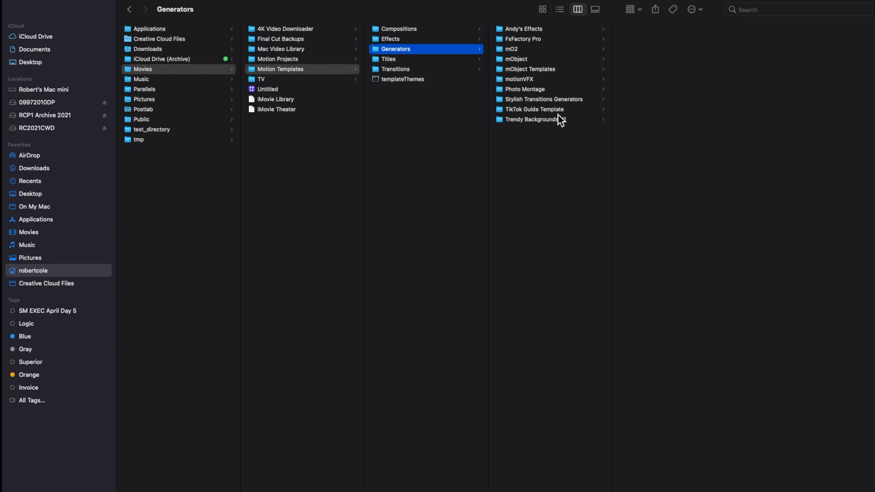
# Navigate through TikTok Guide Template and its inner folder into Media, holding IMG_4573.PNG
pyautogui.click(535, 109)
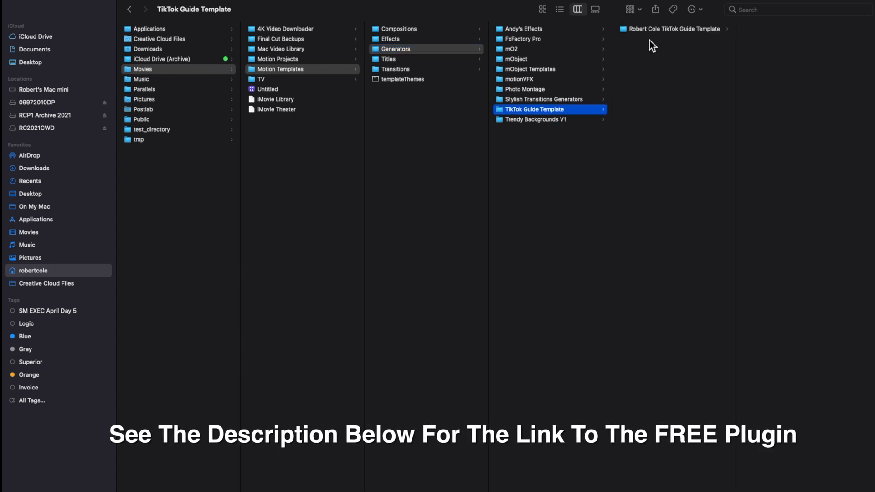
pyautogui.moveTo(687, 51)
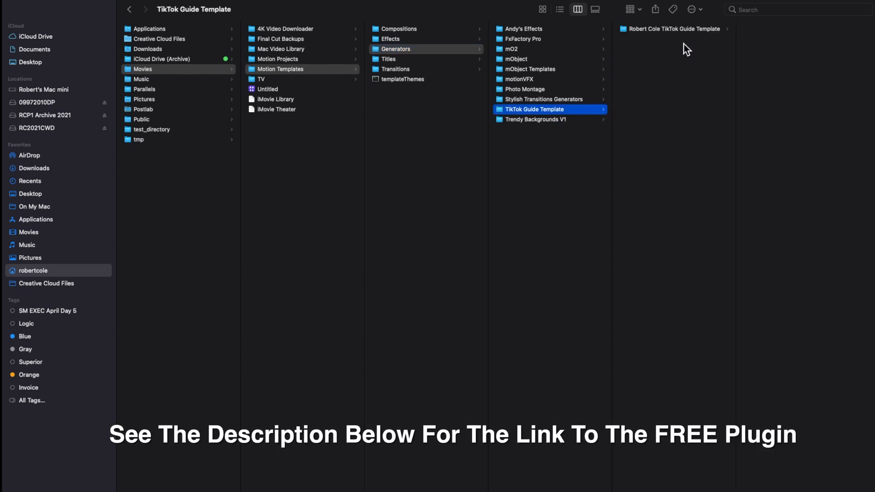
pyautogui.moveTo(631, 53)
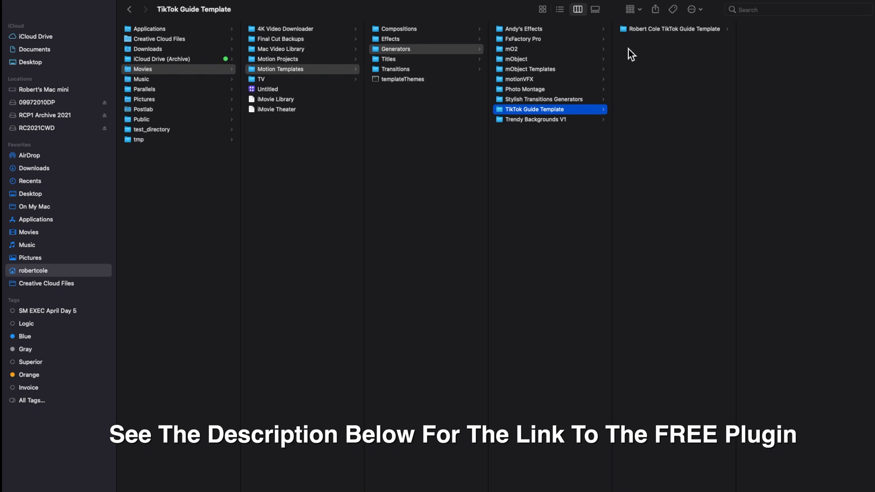
pyautogui.moveTo(642, 36)
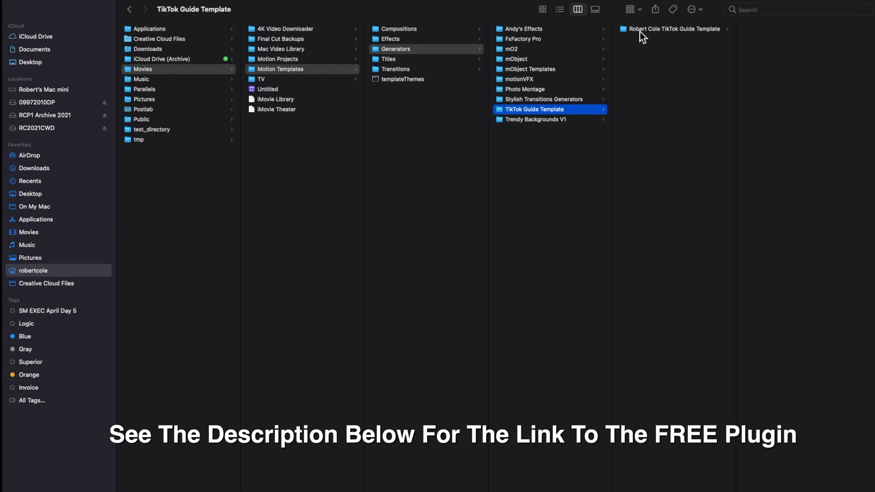
pyautogui.click(677, 28)
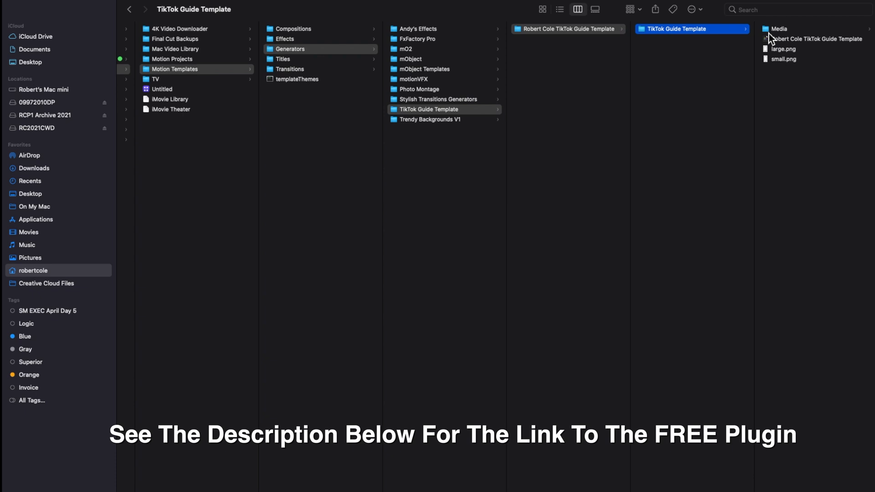
pyautogui.moveTo(797, 76)
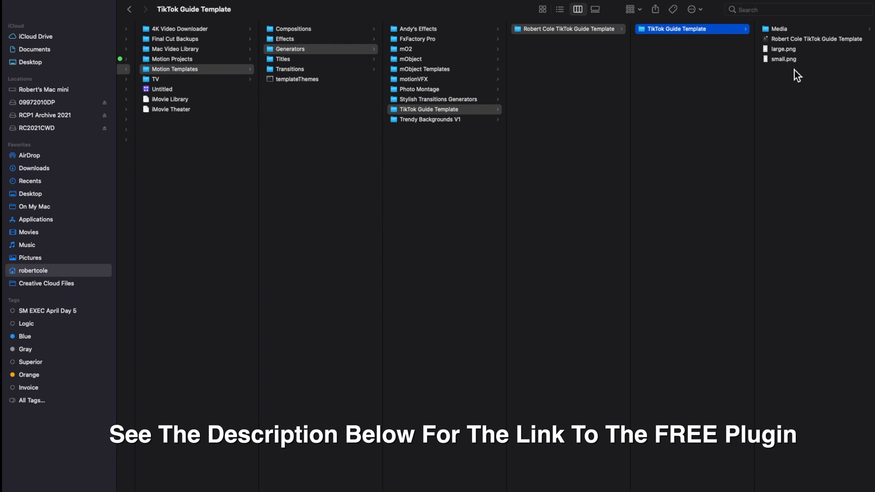
pyautogui.moveTo(814, 63)
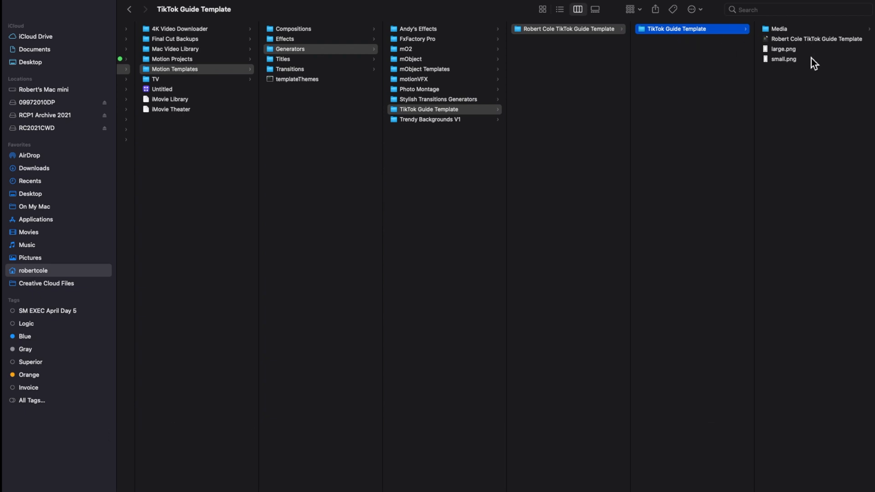
pyautogui.moveTo(802, 39)
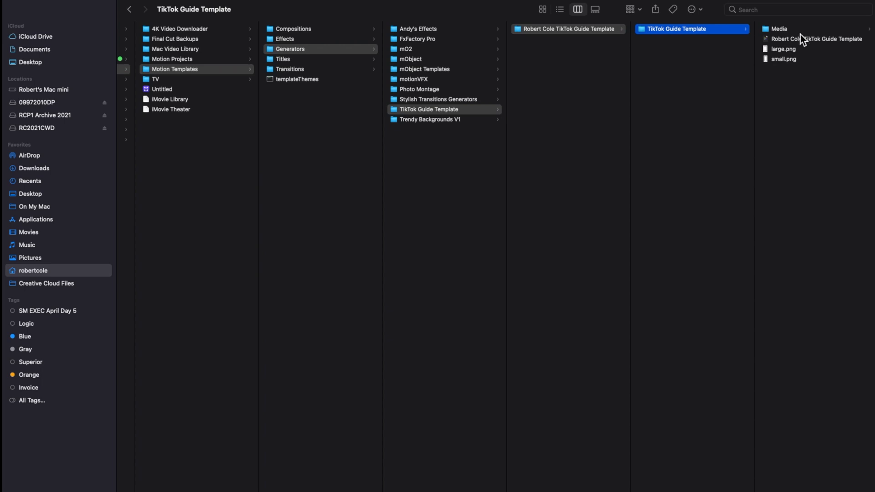
pyautogui.click(798, 28)
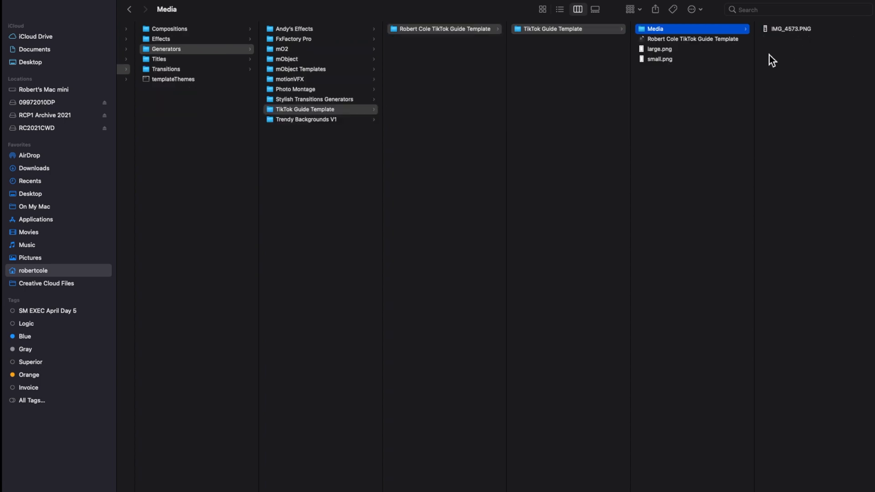
pyautogui.moveTo(705, 60)
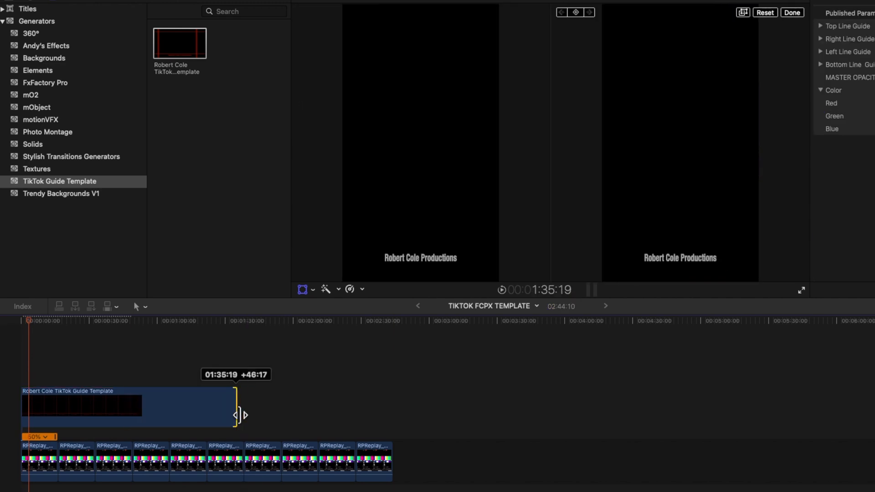
# Connect the TikTok Guide Template generator above the vertical clips with Q
pyautogui.press('q')
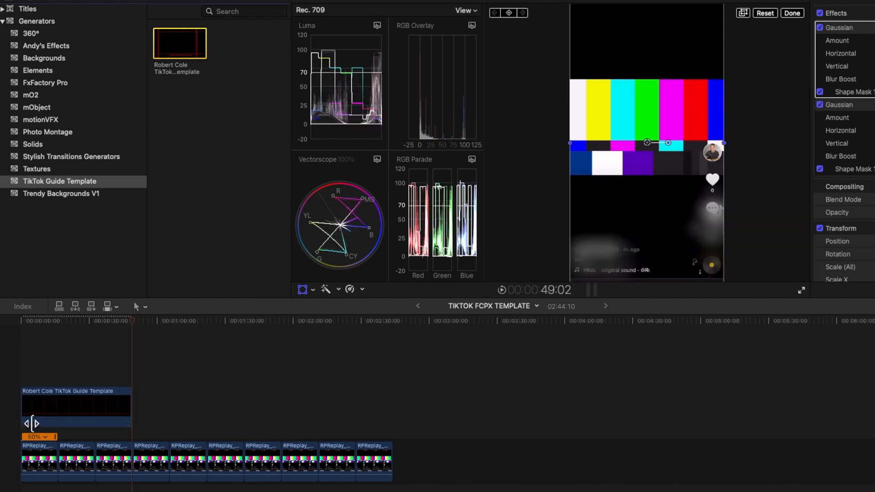
pyautogui.moveTo(69, 373)
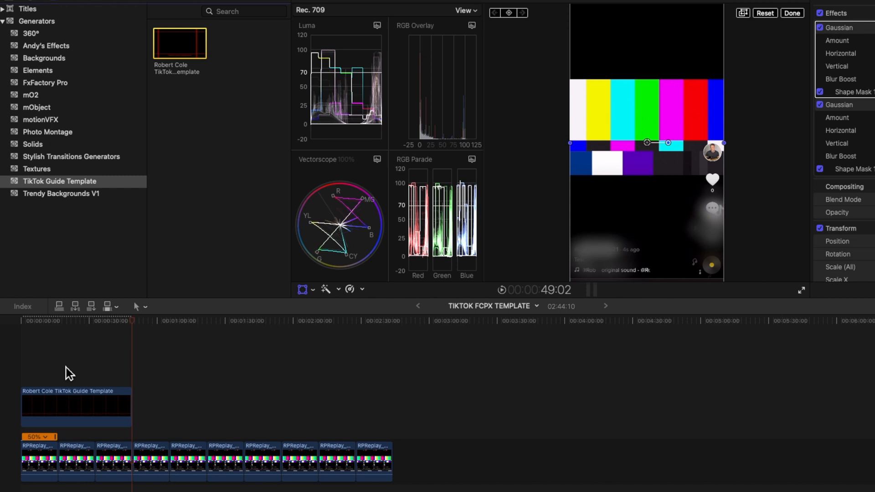
# Select the guide generator clip in the timeline for deletion
pyautogui.click(76, 408)
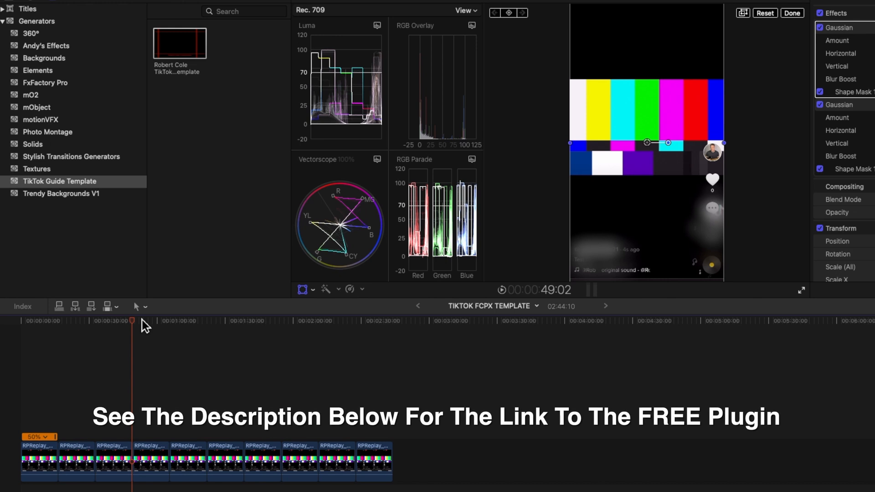
pyautogui.moveTo(206, 129)
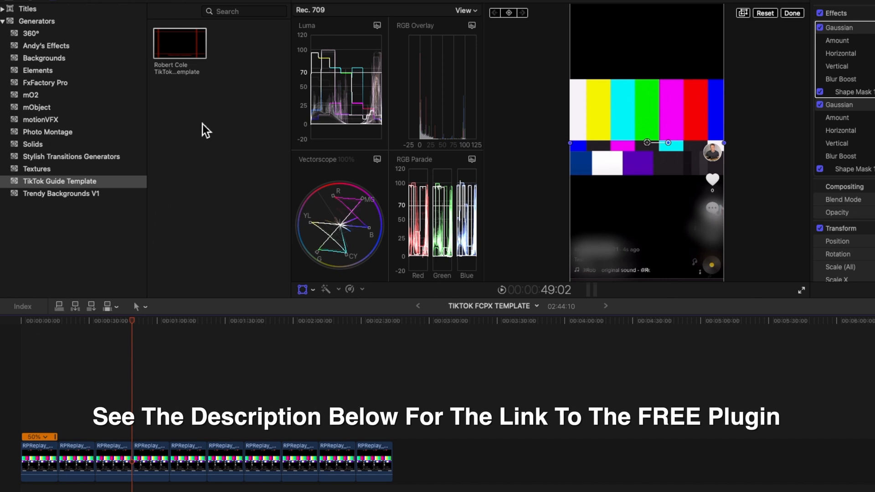